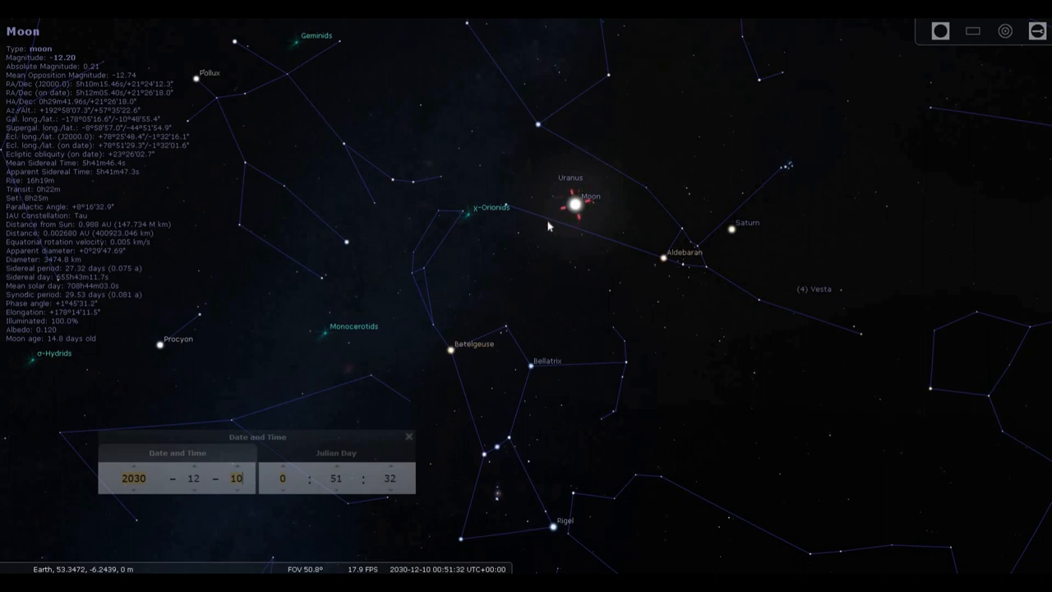
mouse_move(516, 231)
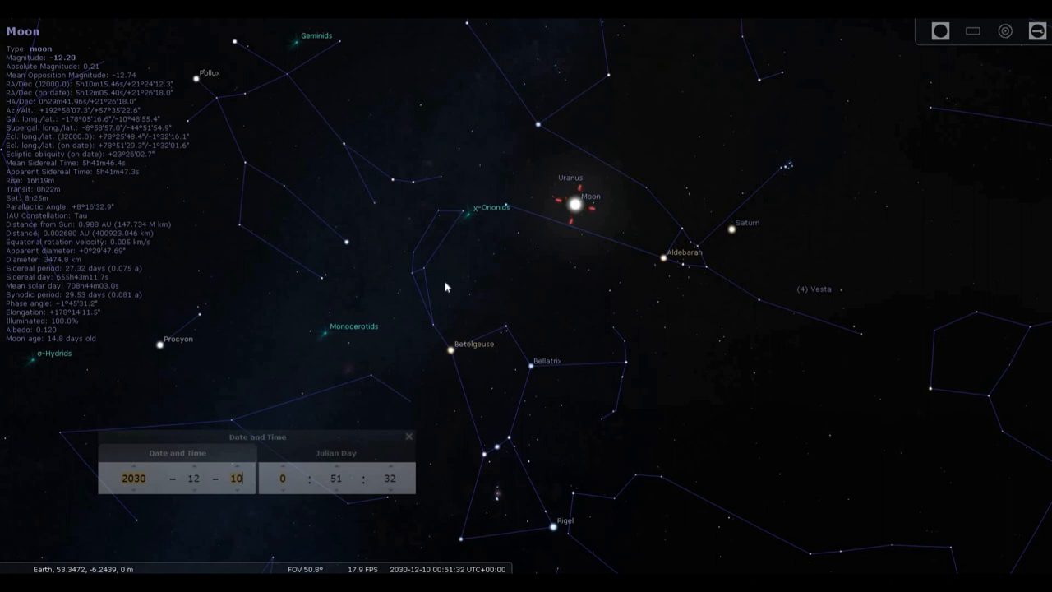
mouse_move(442, 256)
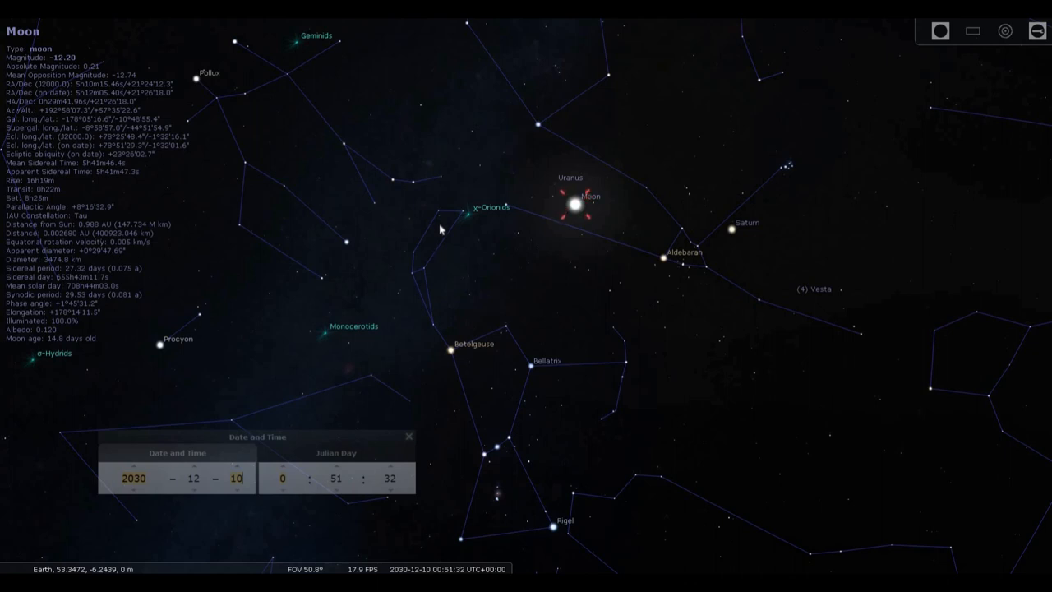
mouse_move(551, 250)
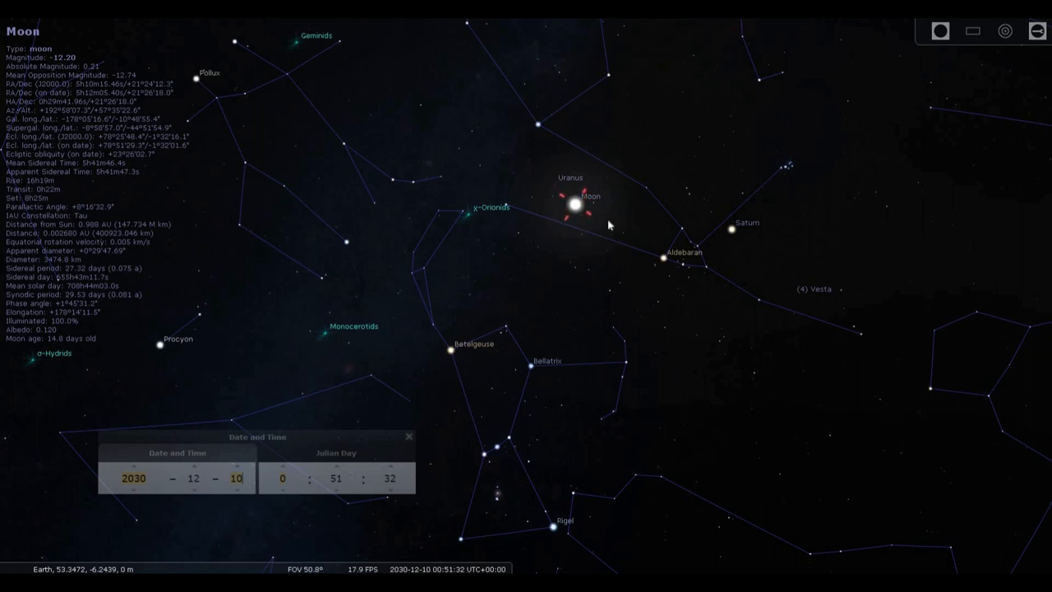
mouse_move(518, 338)
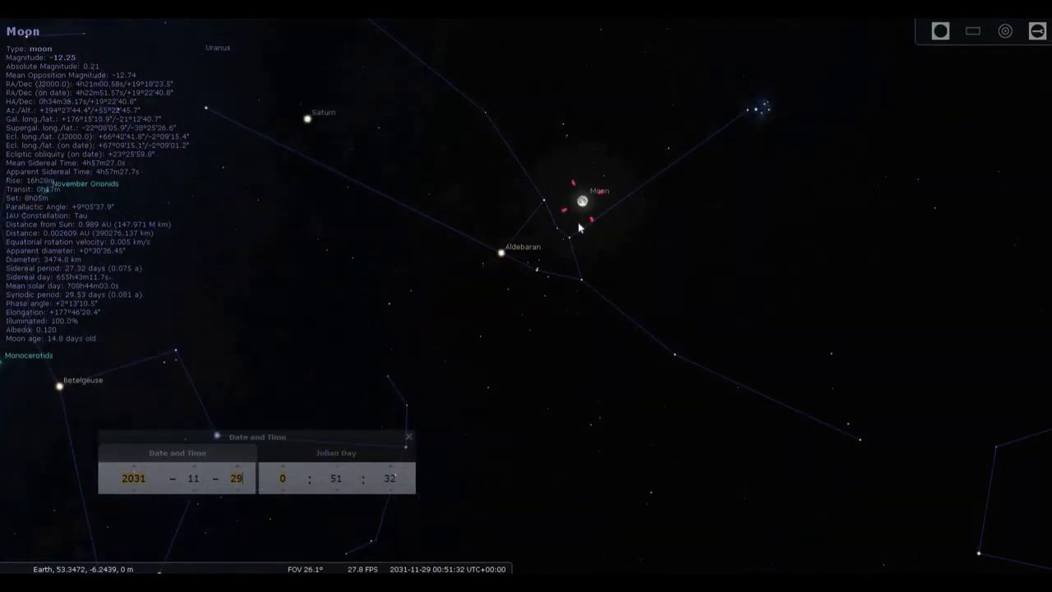
Zoom out three wheel notches so Orion, Gemini and Taurus surround the Moon and Aldebaran.
scroll("down", 3)
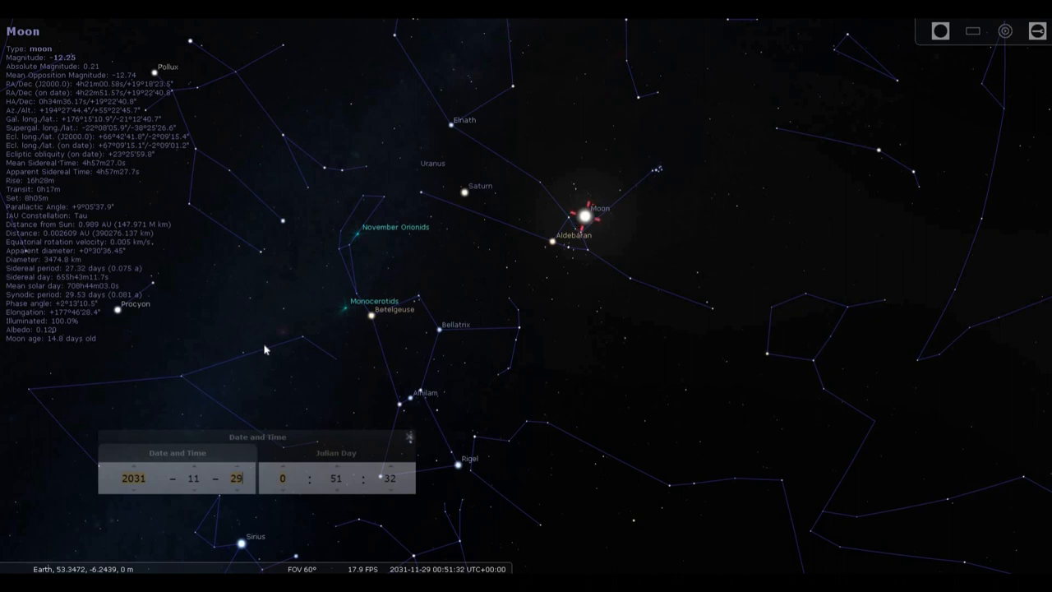
mouse_move(415, 383)
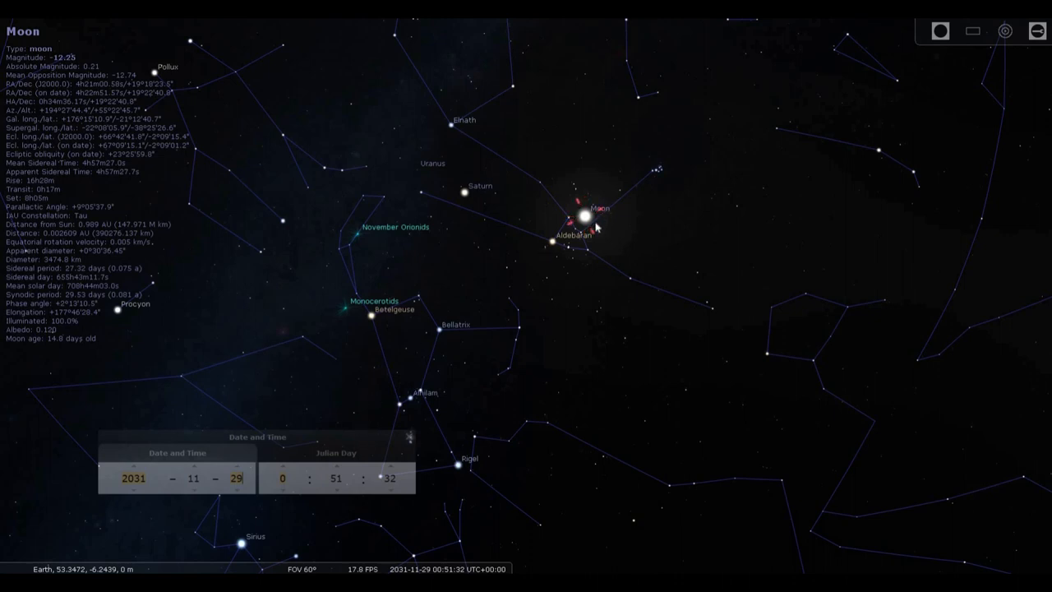
mouse_move(564, 262)
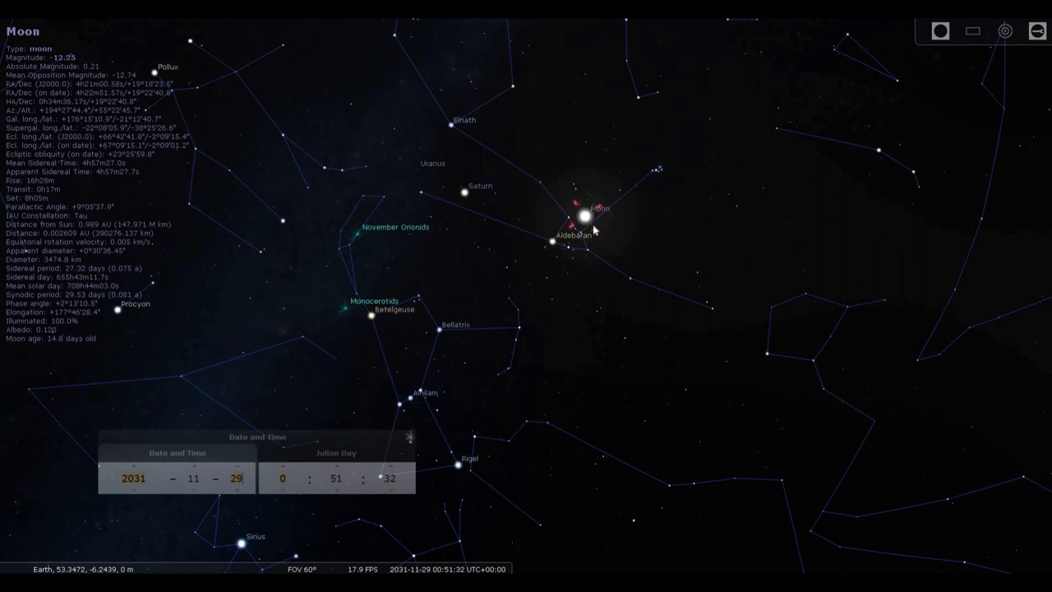
mouse_move(520, 296)
type("8")
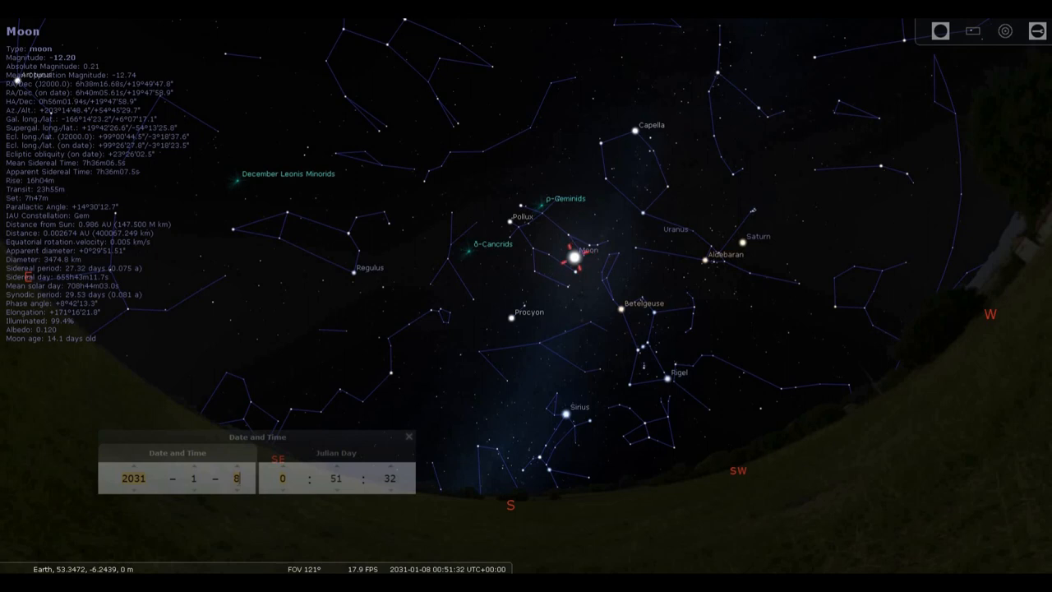
Step the date forward in the Date and Time window to 2031-11-28.
left_click(238, 478)
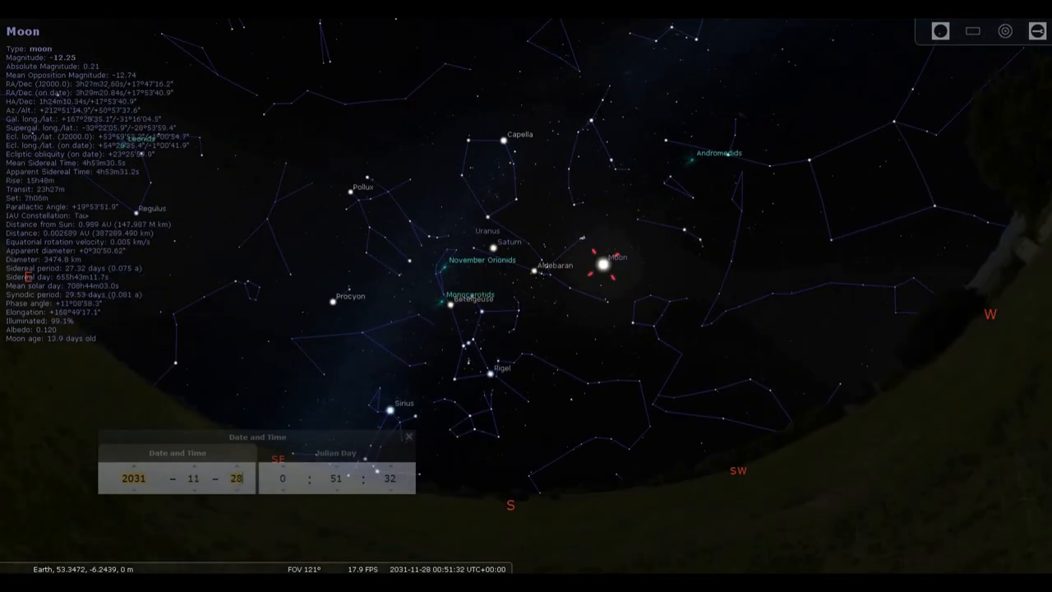
Raise the day field from 28 to 29 in the Date and Time window.
left_click(236, 479)
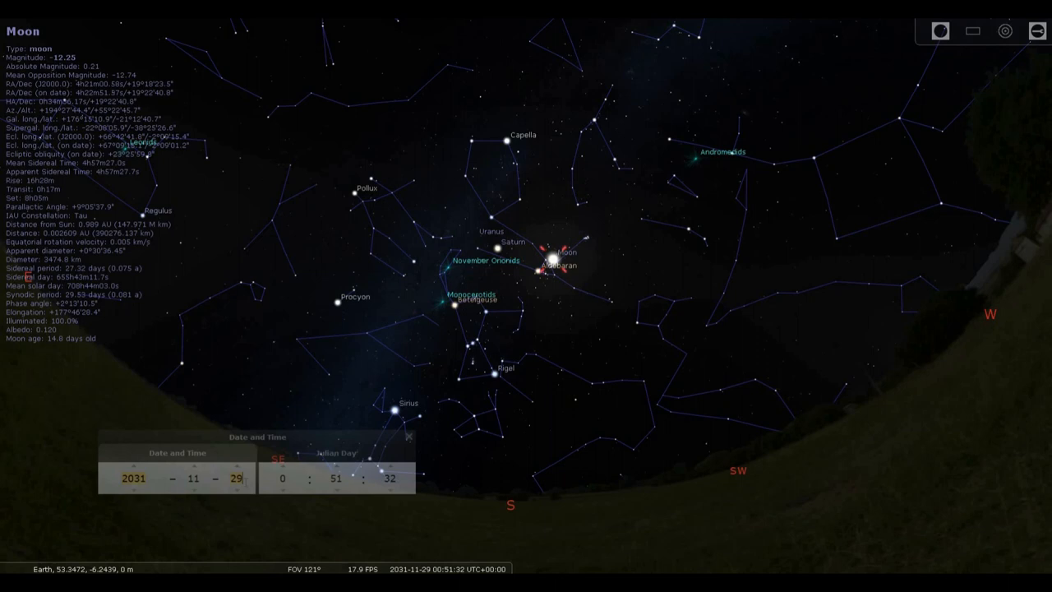
mouse_move(283, 469)
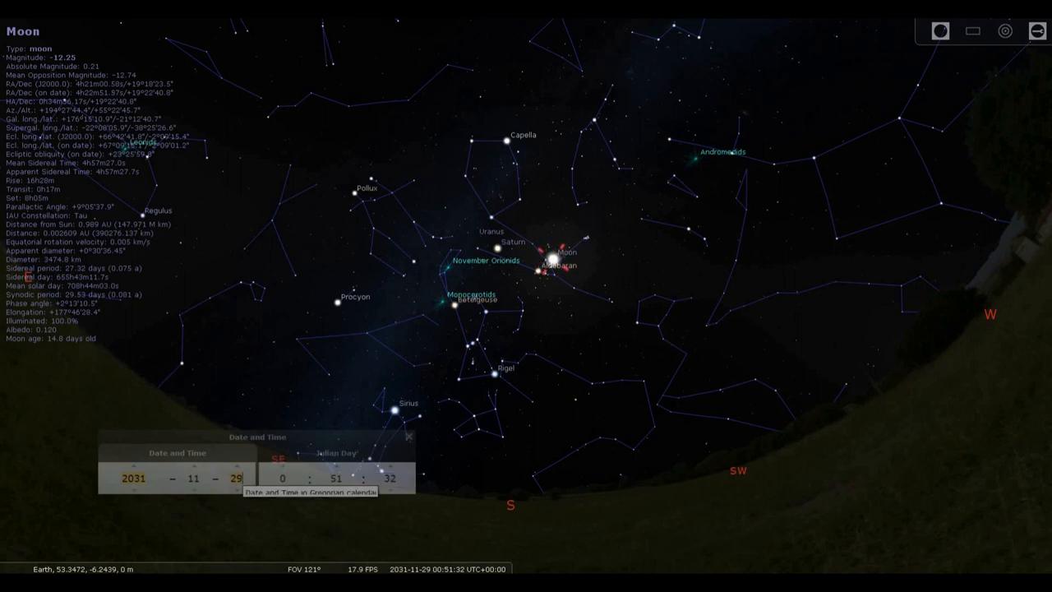
mouse_move(507, 413)
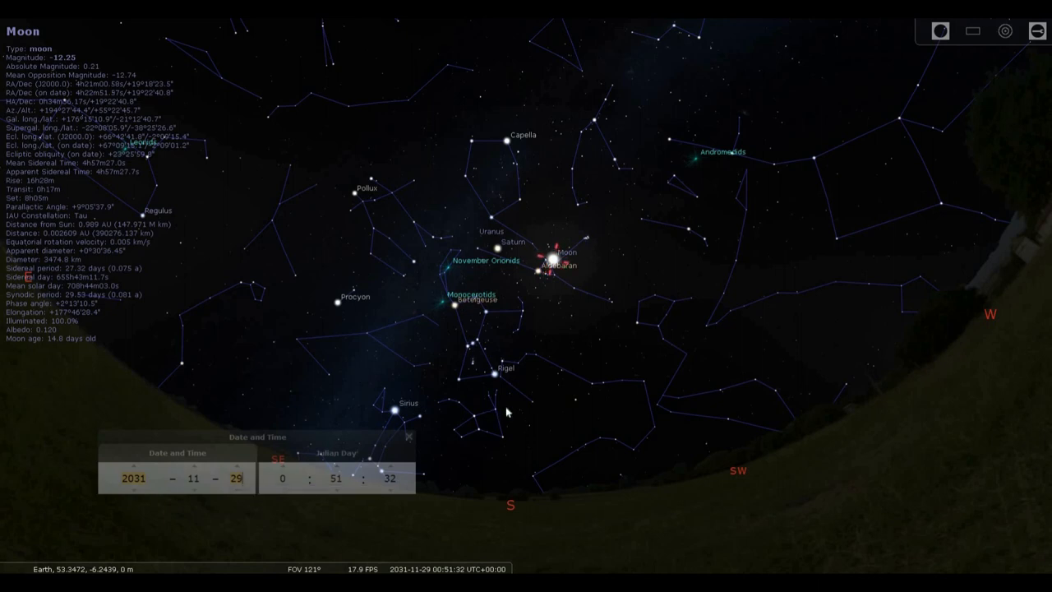